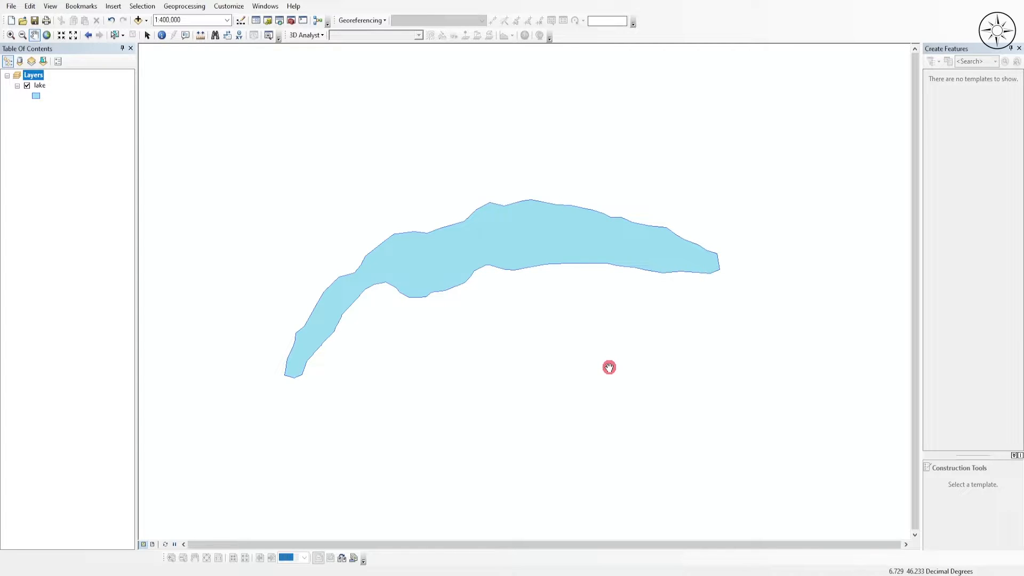
mouse_move(89, 120)
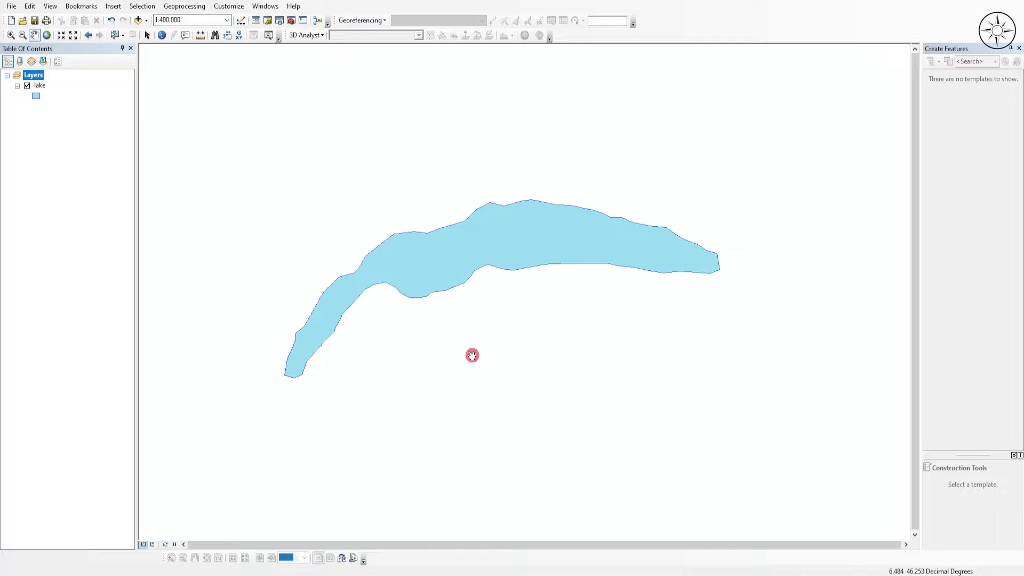
mouse_move(279, 19)
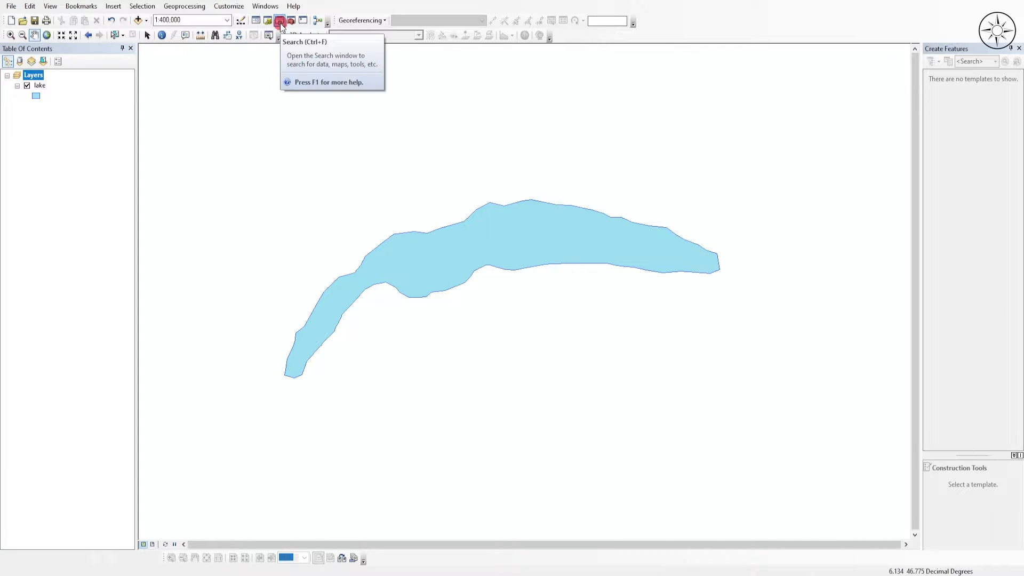
Run Layer To KML on the lake layer, writing Desktop\shp_kmz\lake.kmz.
click(280, 20)
text(kmz)
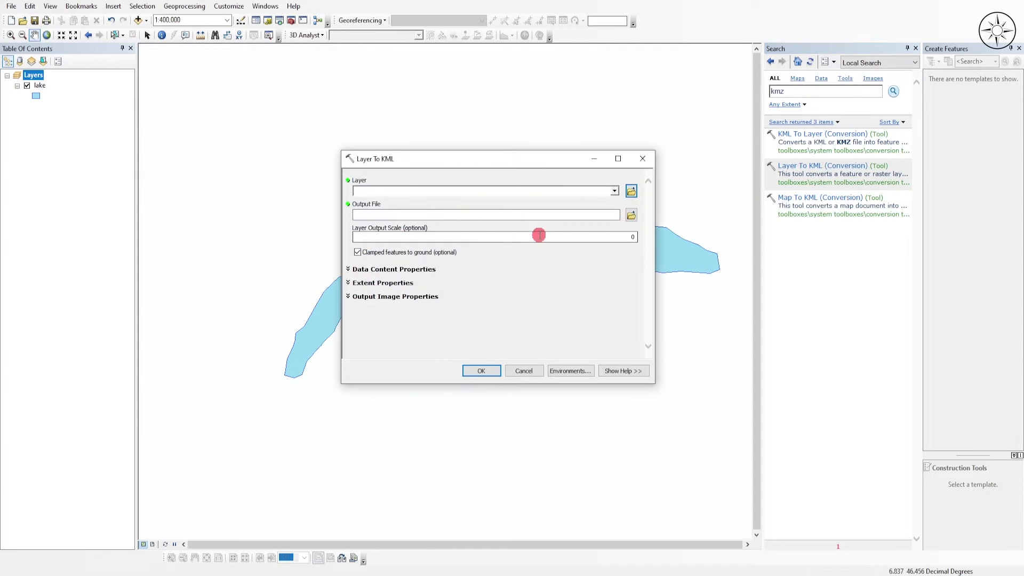
click(612, 191)
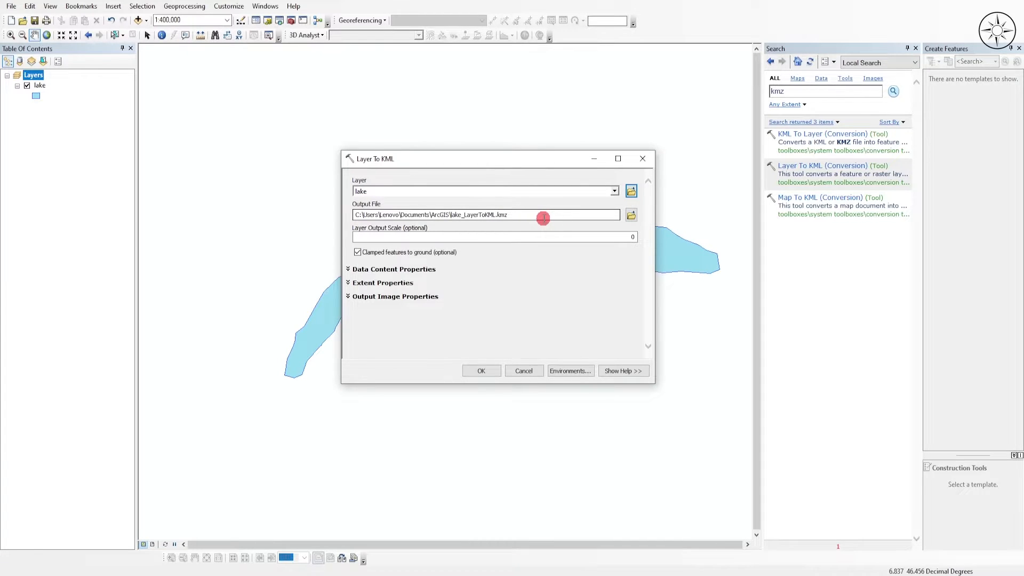
click(630, 214)
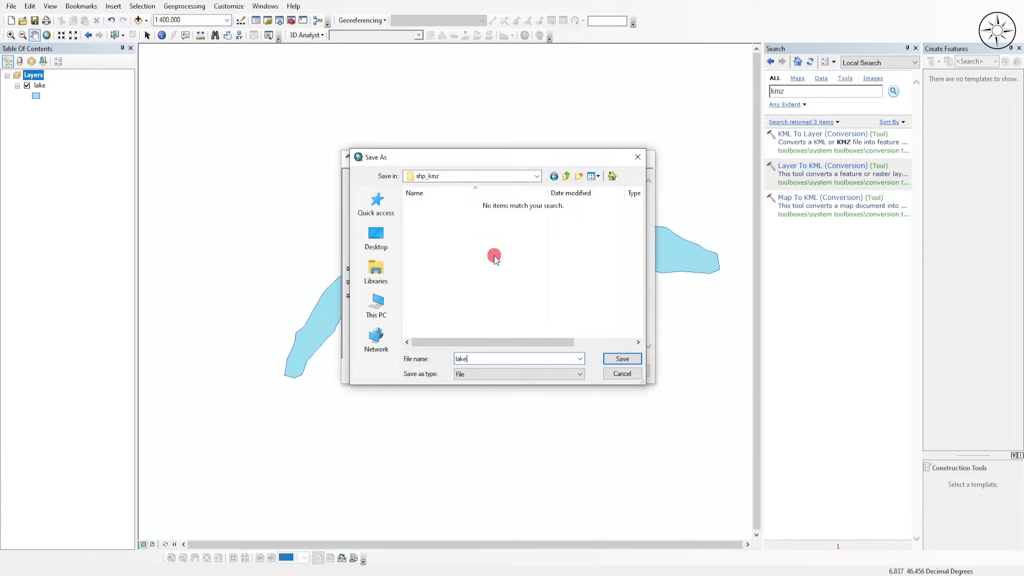
click(620, 358)
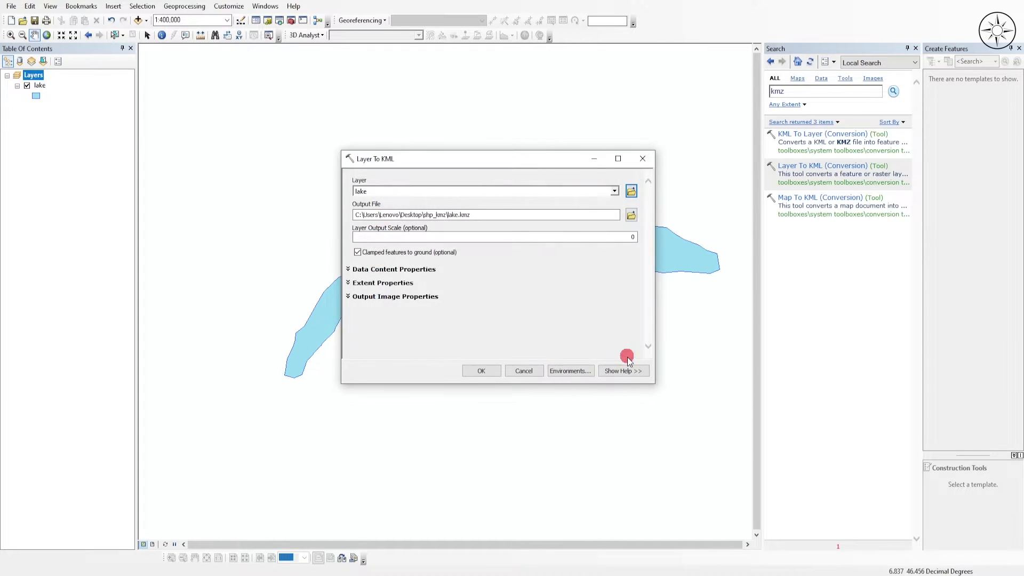
mouse_move(560, 262)
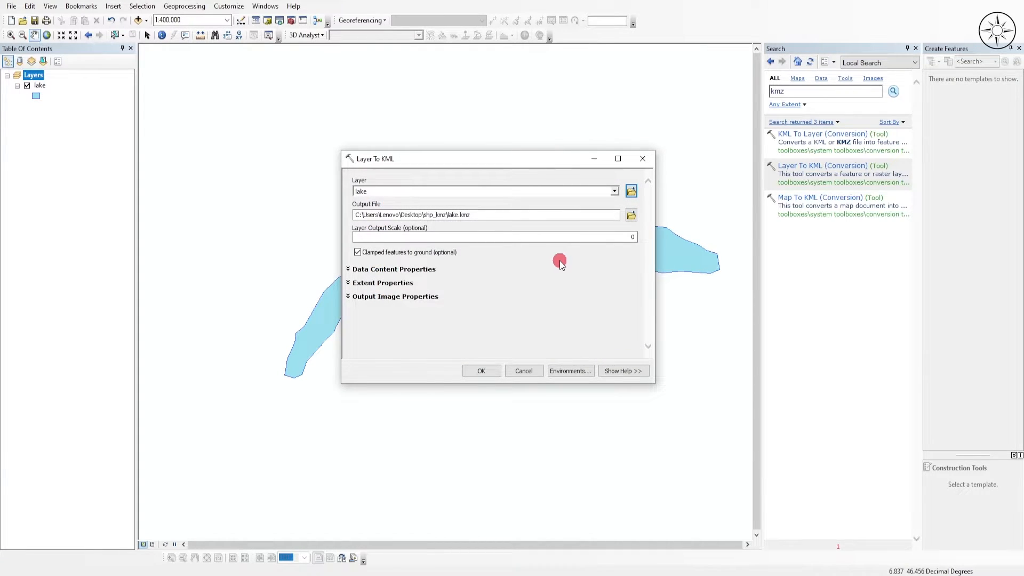
click(481, 371)
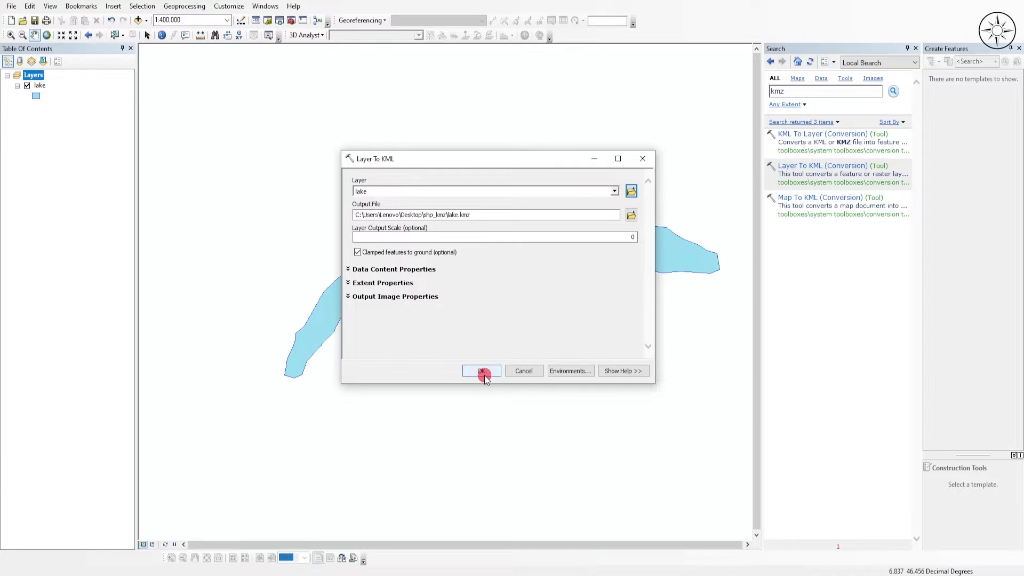
click(481, 371)
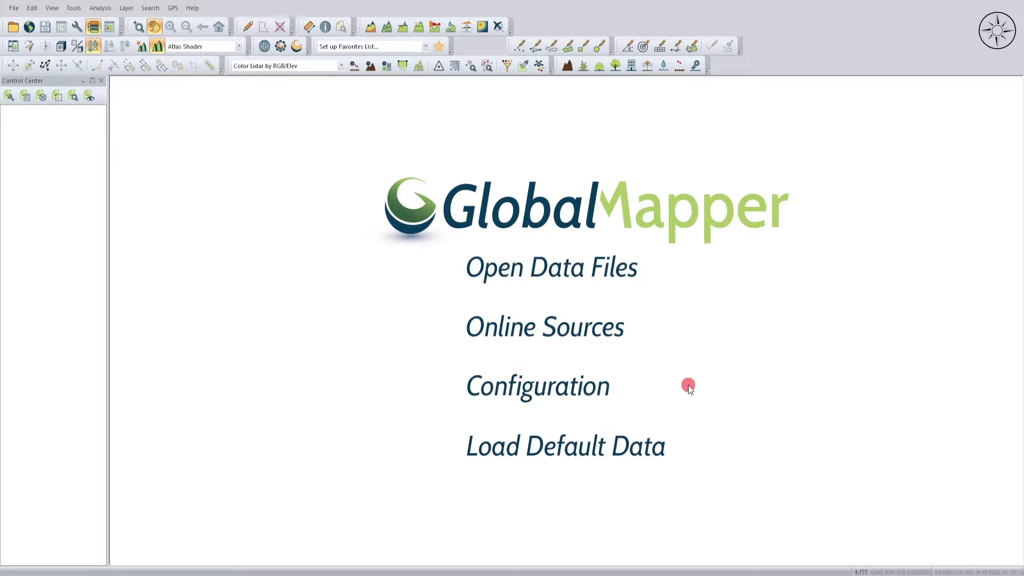
mouse_move(554, 353)
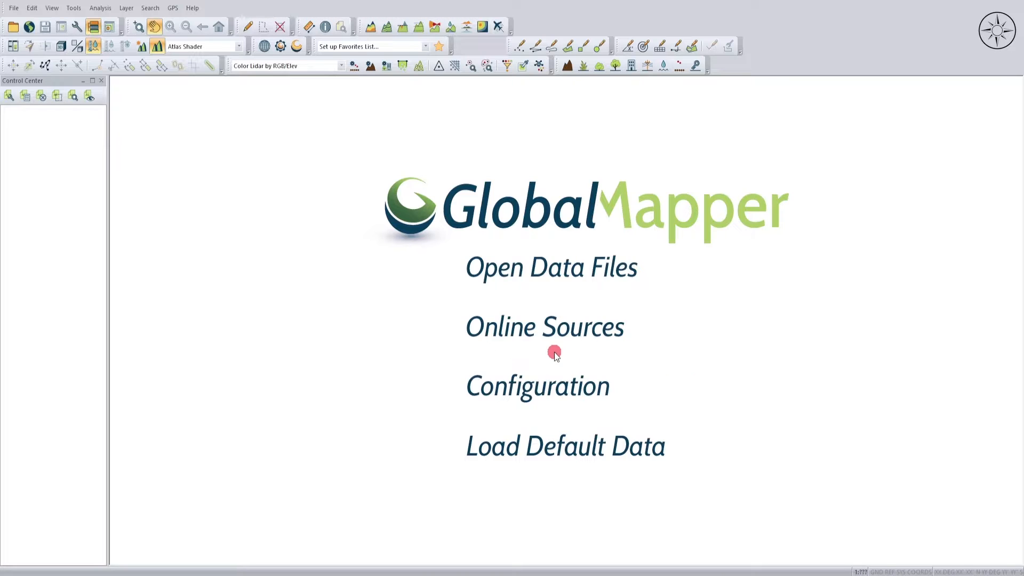
mouse_move(537, 284)
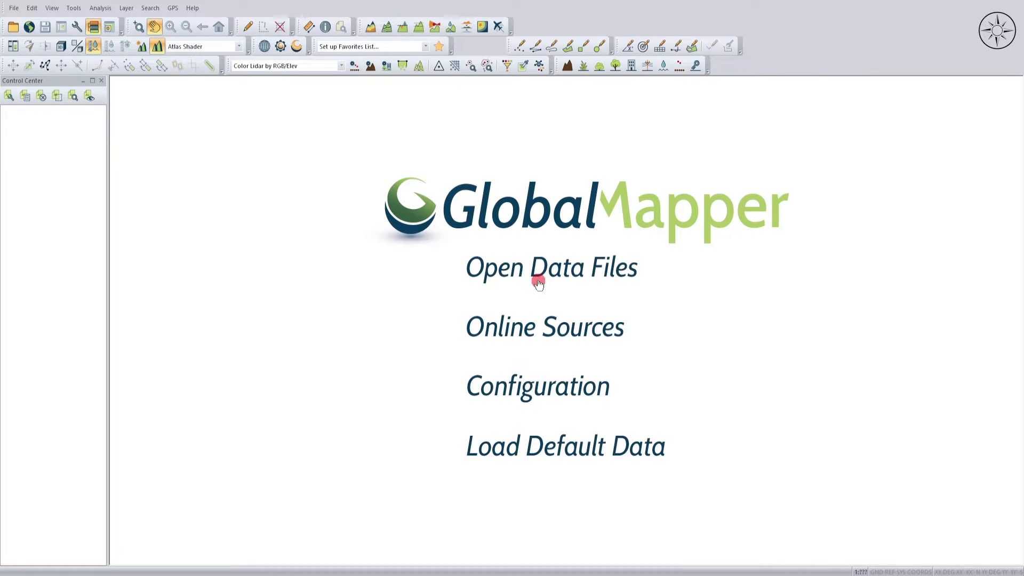
Load lake.shp through Open Data Files so its outline appears in the workspace.
click(550, 266)
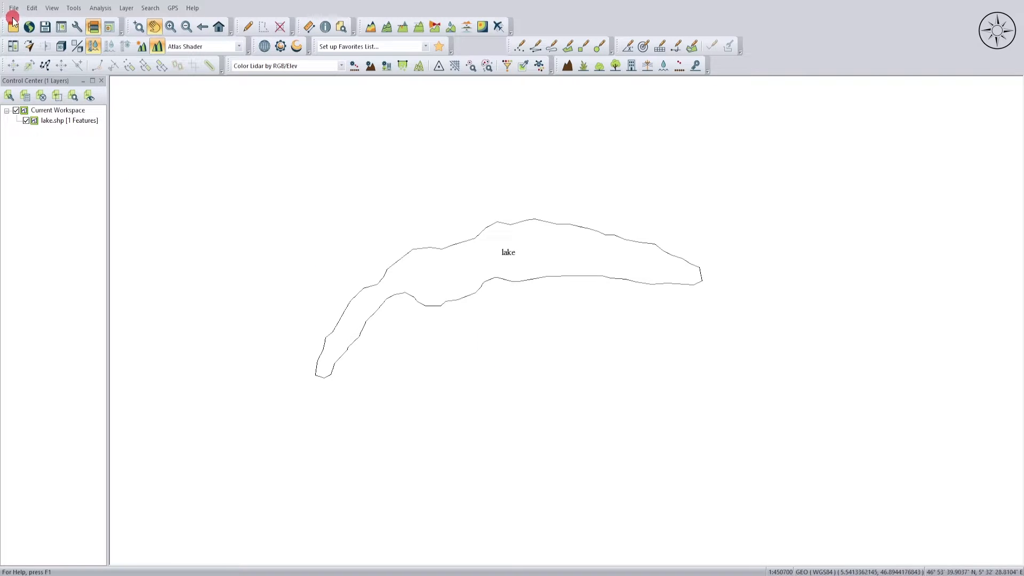
Export the vector data in KML/KMZ format, saving it as lake2 in shp_kmz.
click(12, 7)
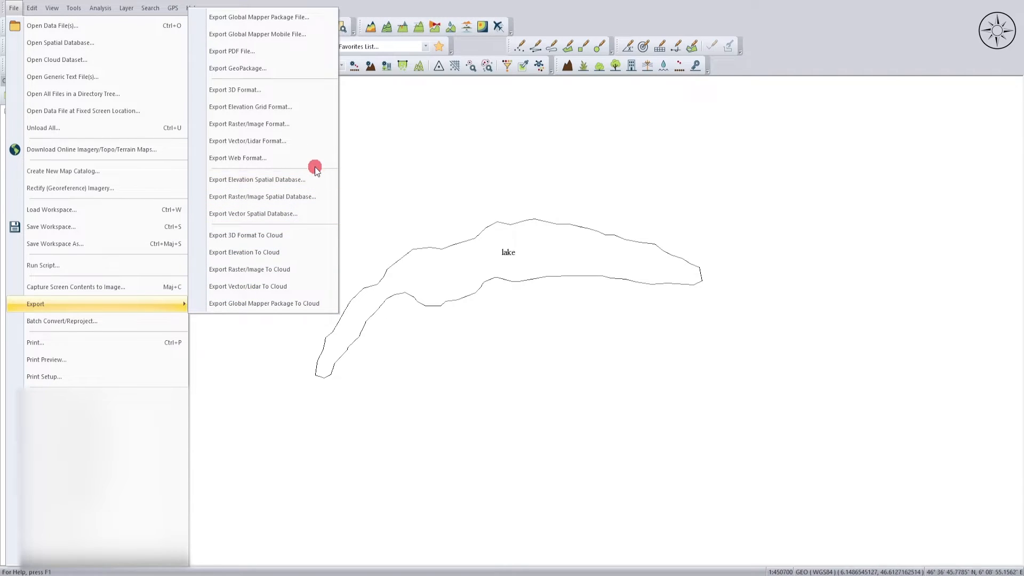
mouse_move(310, 142)
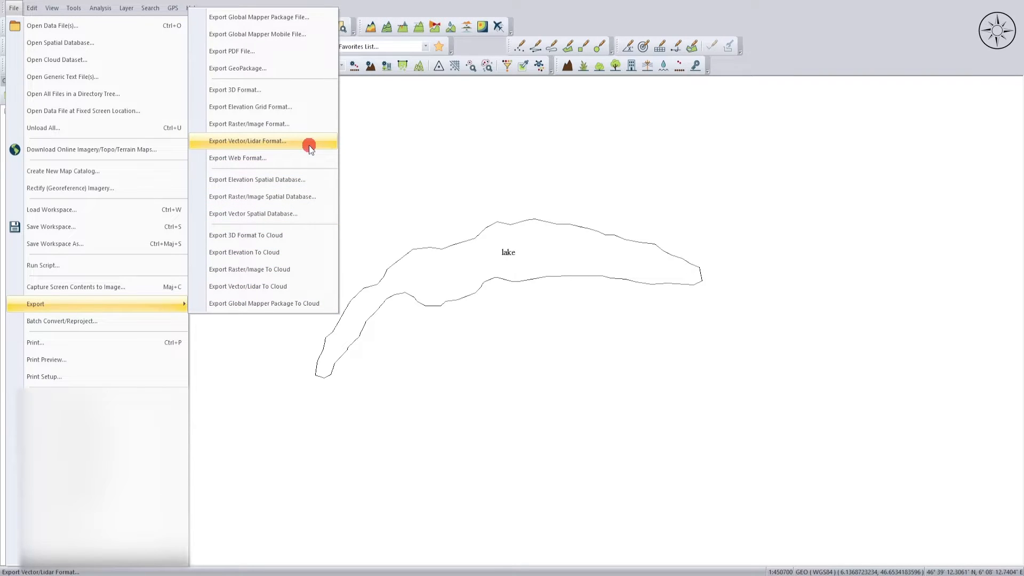
click(247, 141)
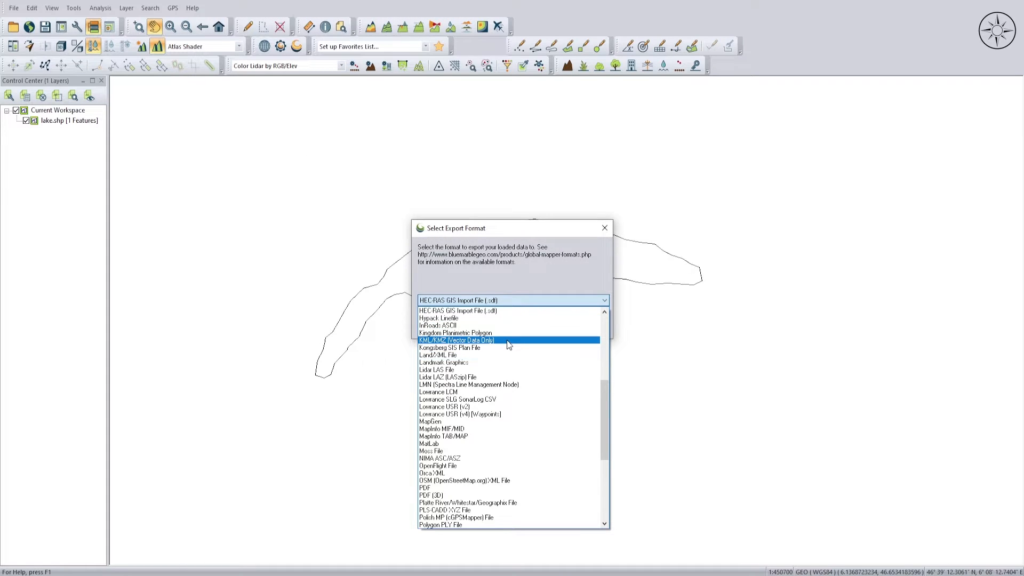
click(455, 340)
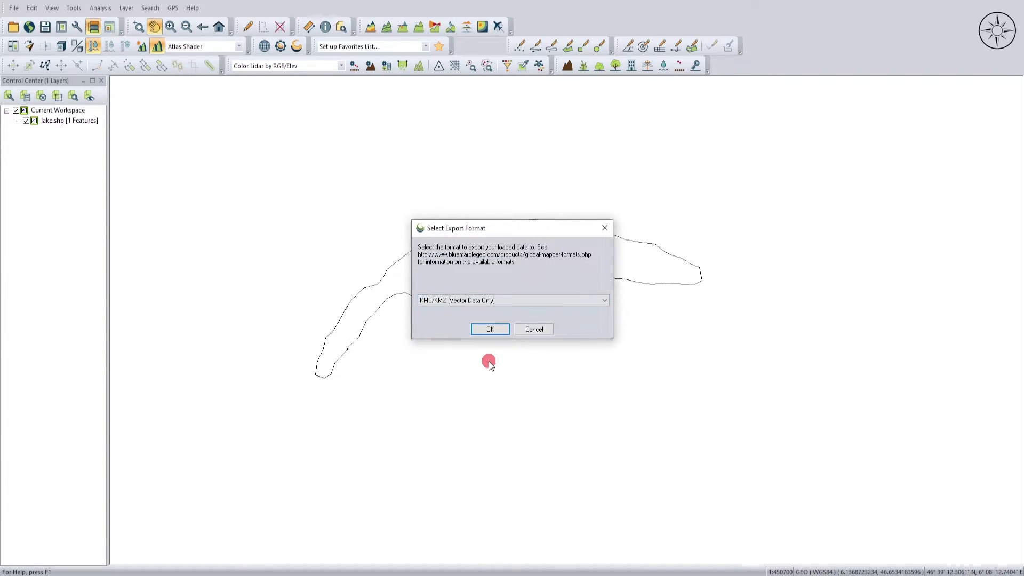
click(489, 329)
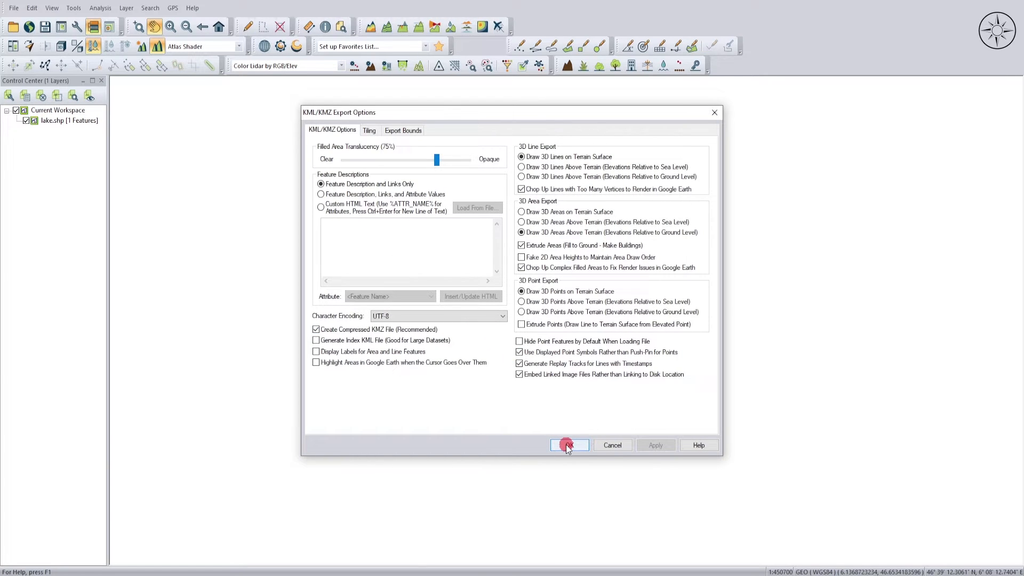
click(568, 445)
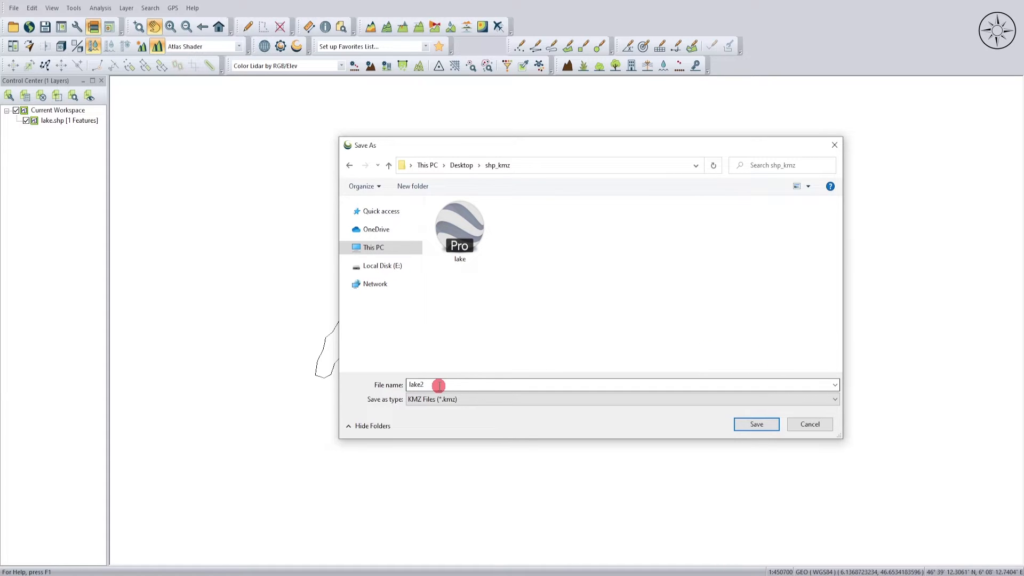
click(755, 423)
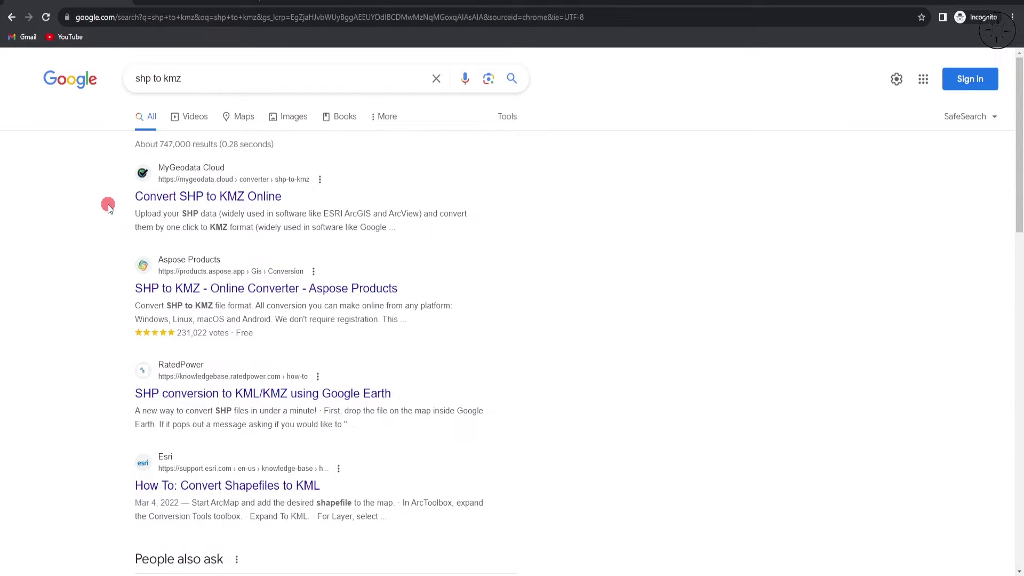
Go to MyGeodata Cloud's Convert SHP to KMZ Online page from the search results.
click(208, 196)
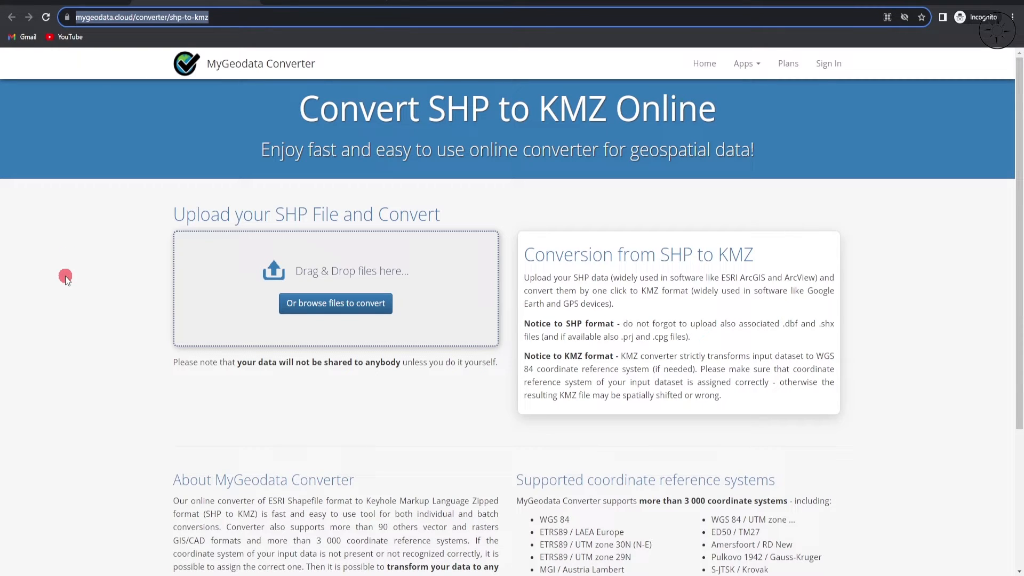
mouse_move(324, 287)
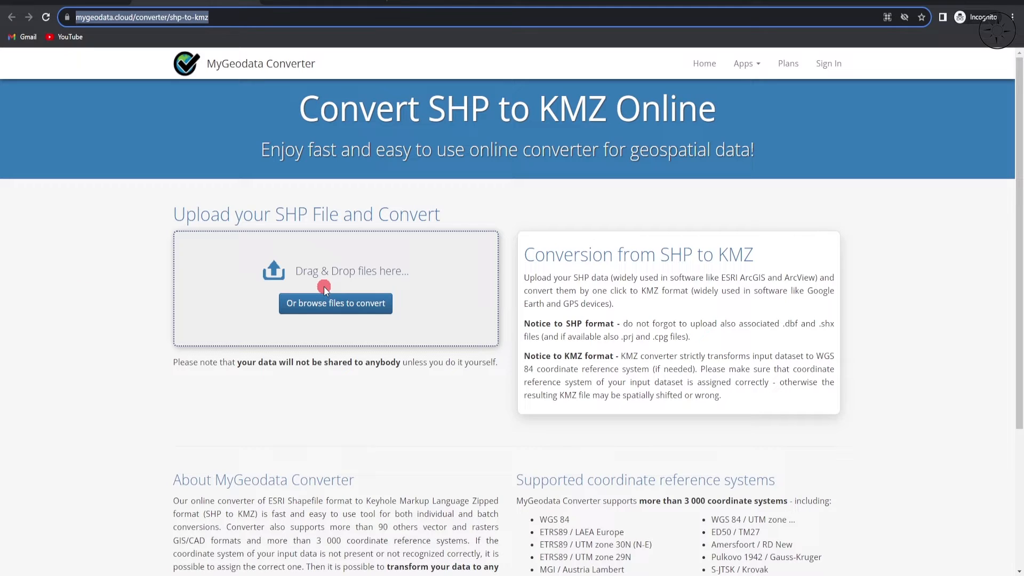
Upload all lake.* shapefile parts, convert them to KMZ and request the result download.
click(335, 303)
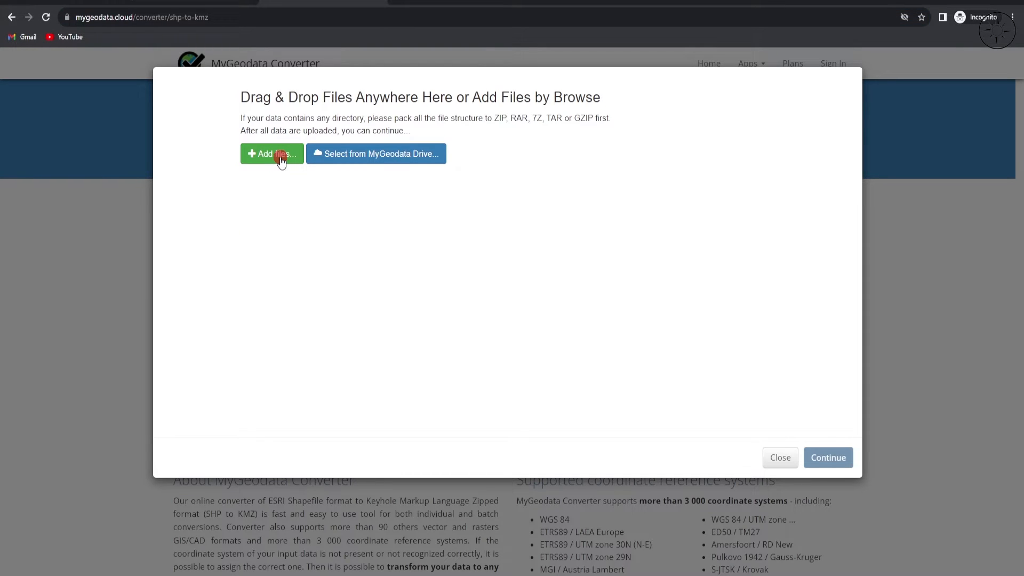
click(271, 154)
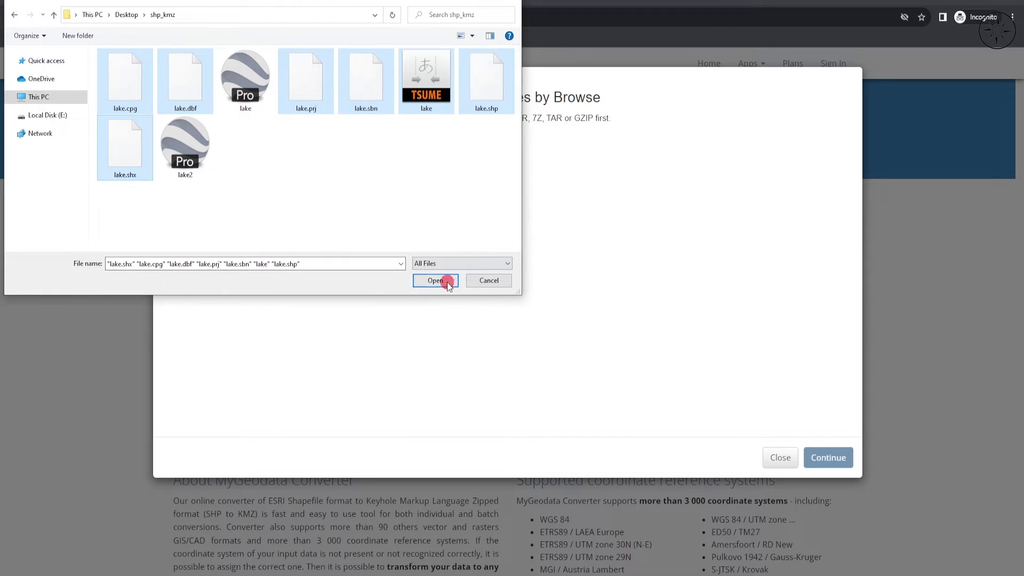
click(436, 280)
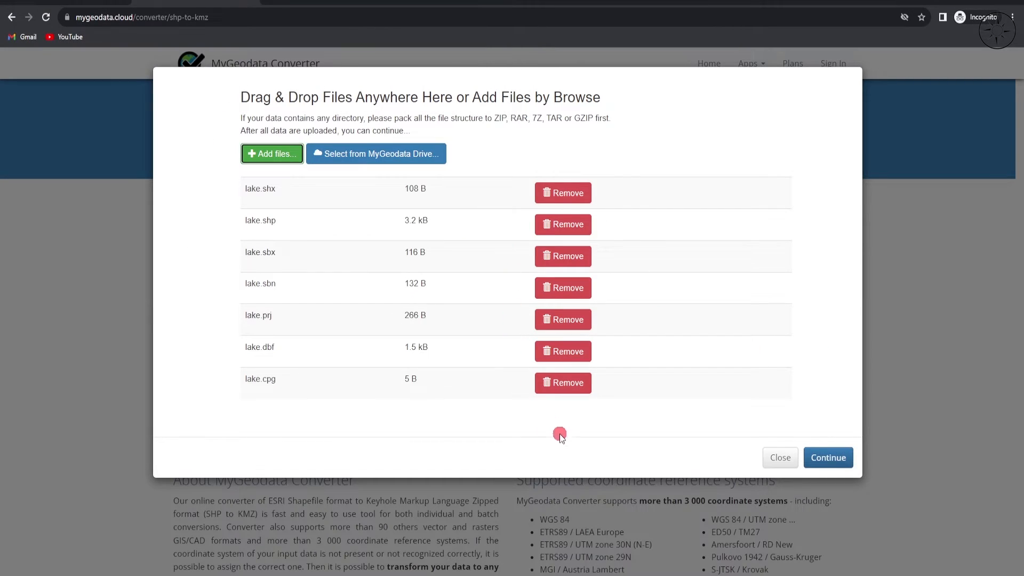
click(827, 458)
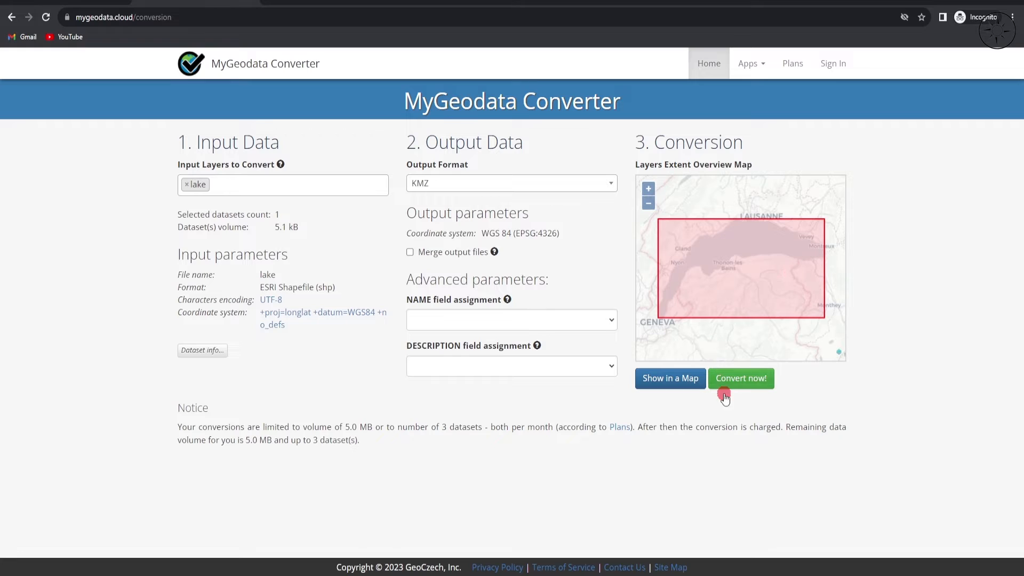
click(741, 377)
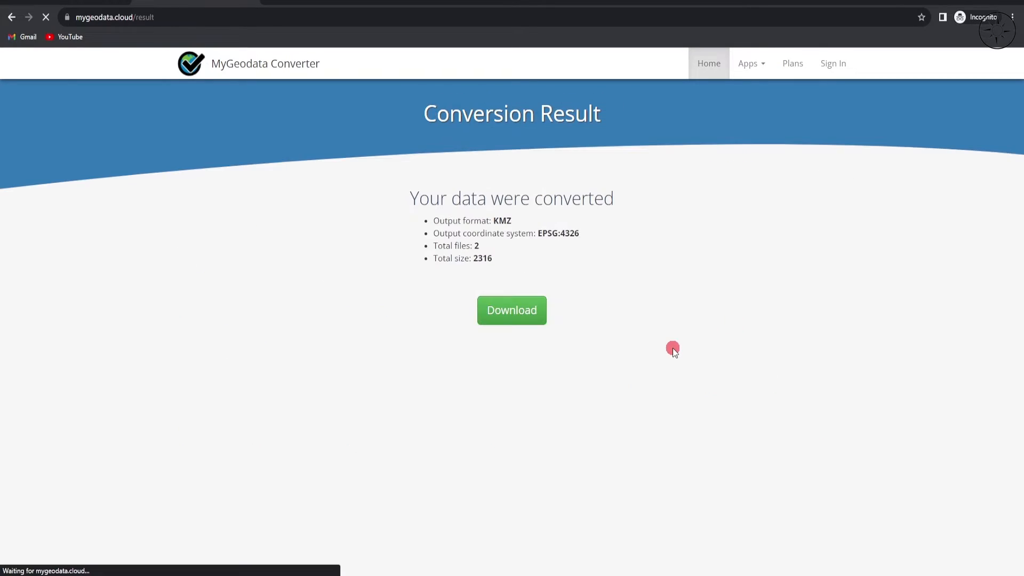
click(510, 310)
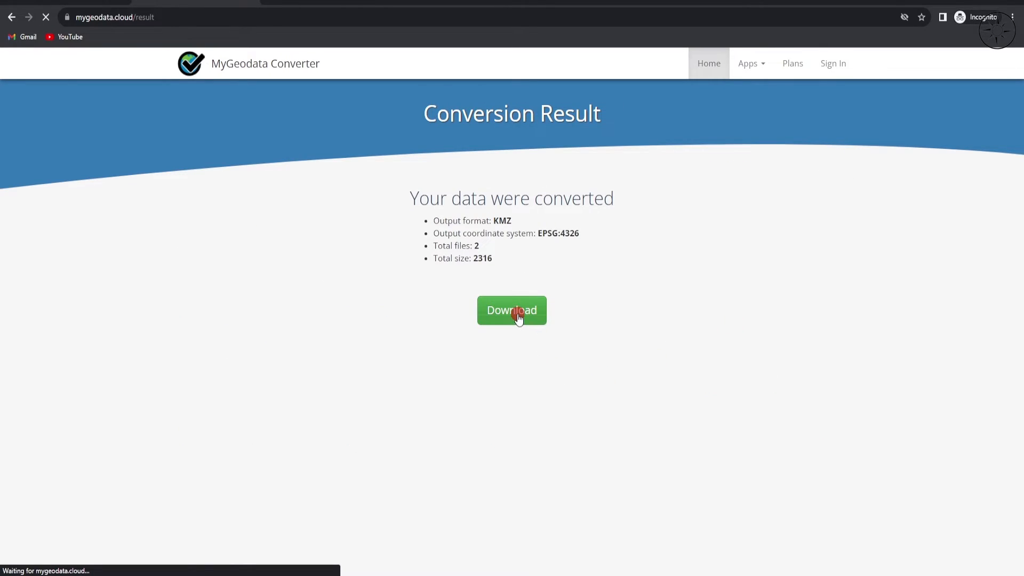
Open the downloaded mygeodata ZIP archive in the New folder inside shp_kmz.
click(511, 311)
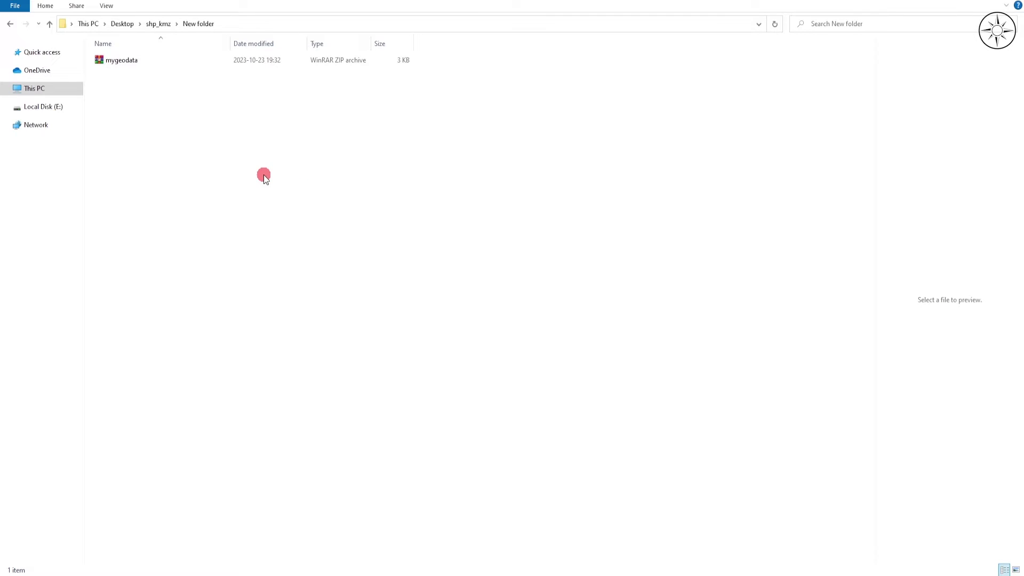
right_click(121, 60)
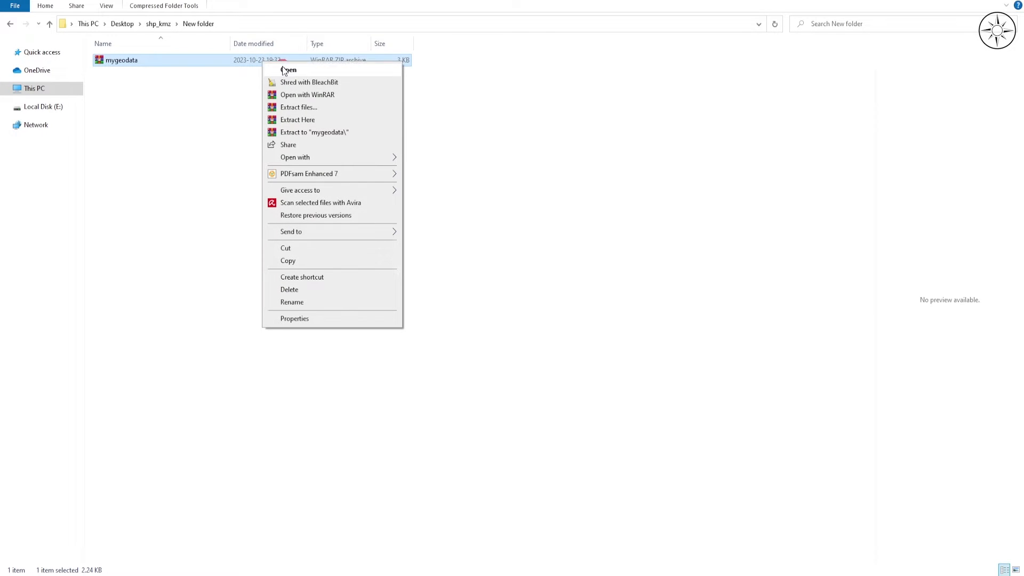
click(298, 161)
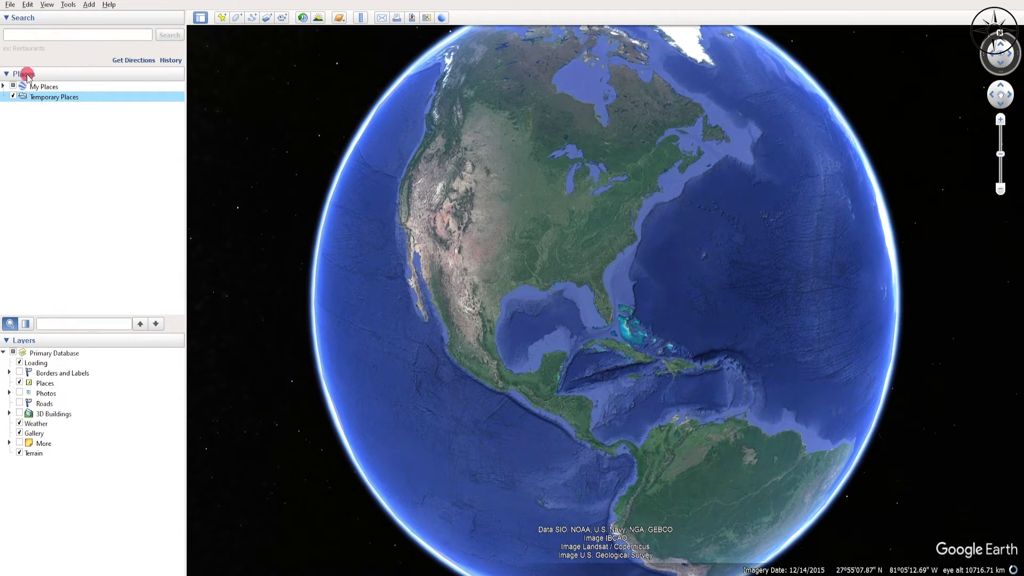
Load the lake file from shp_kmz into Temporary Places and rotate the globe toward Europe.
click(9, 4)
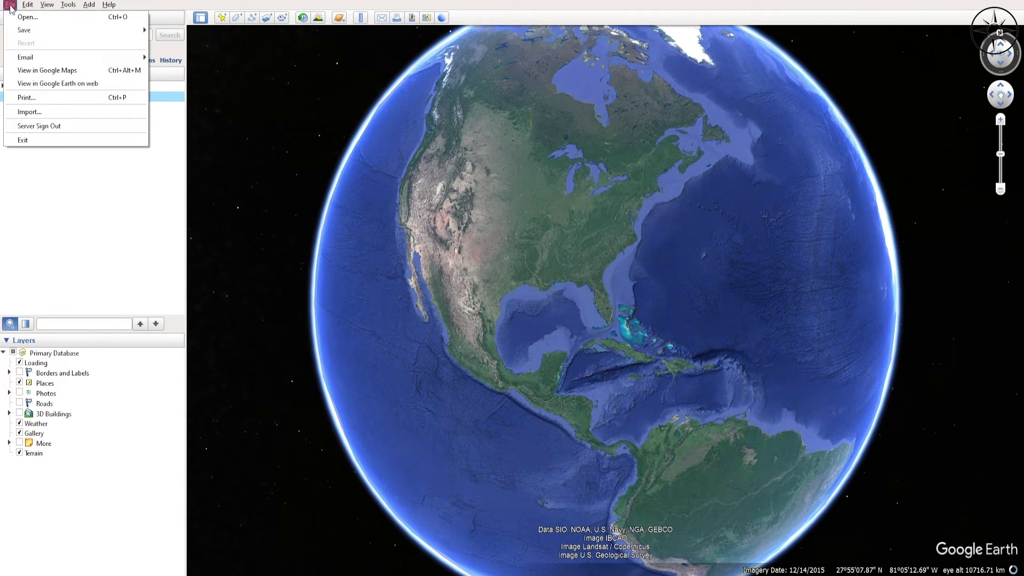
click(27, 16)
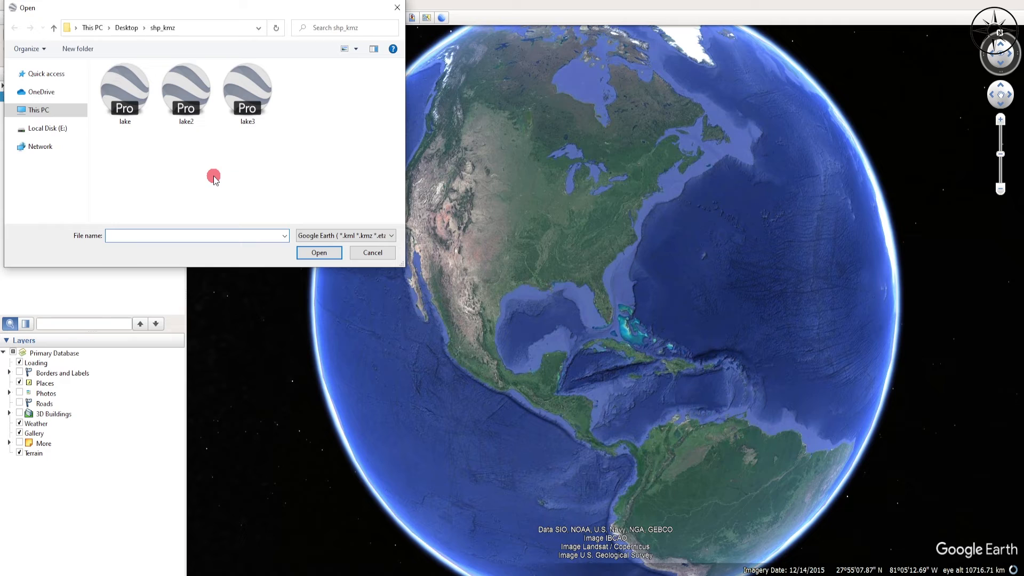
mouse_move(149, 141)
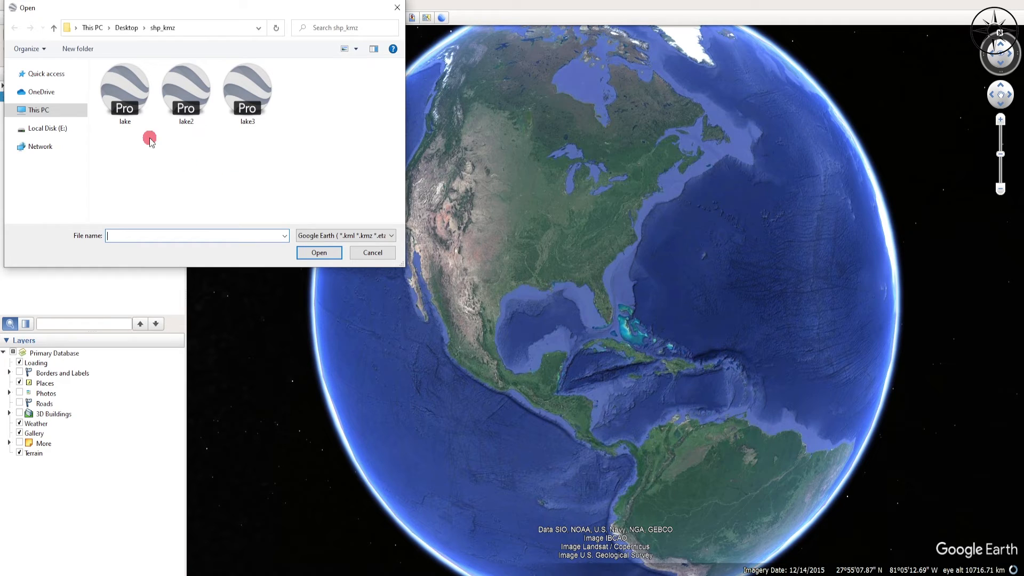
click(124, 89)
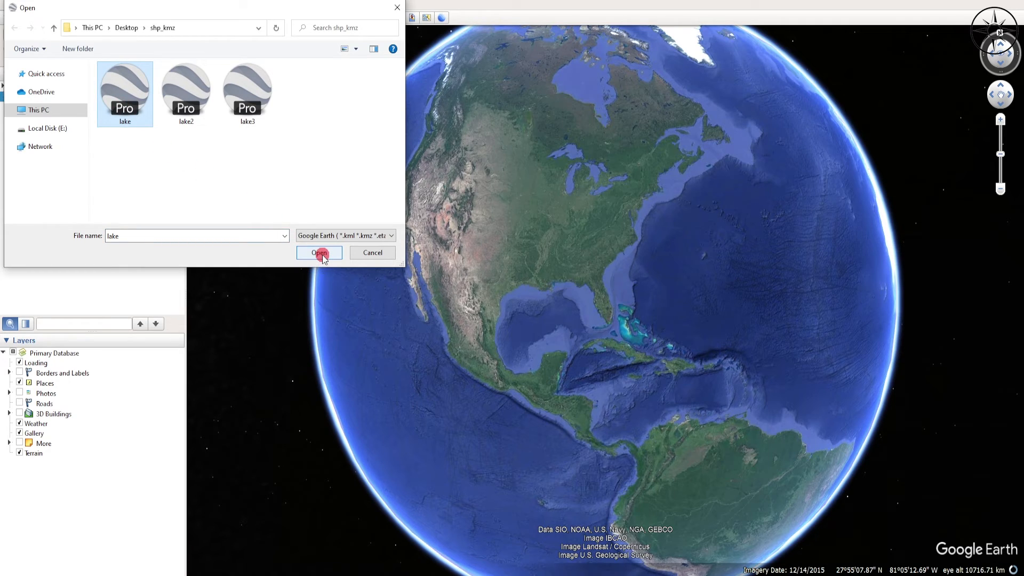
click(319, 252)
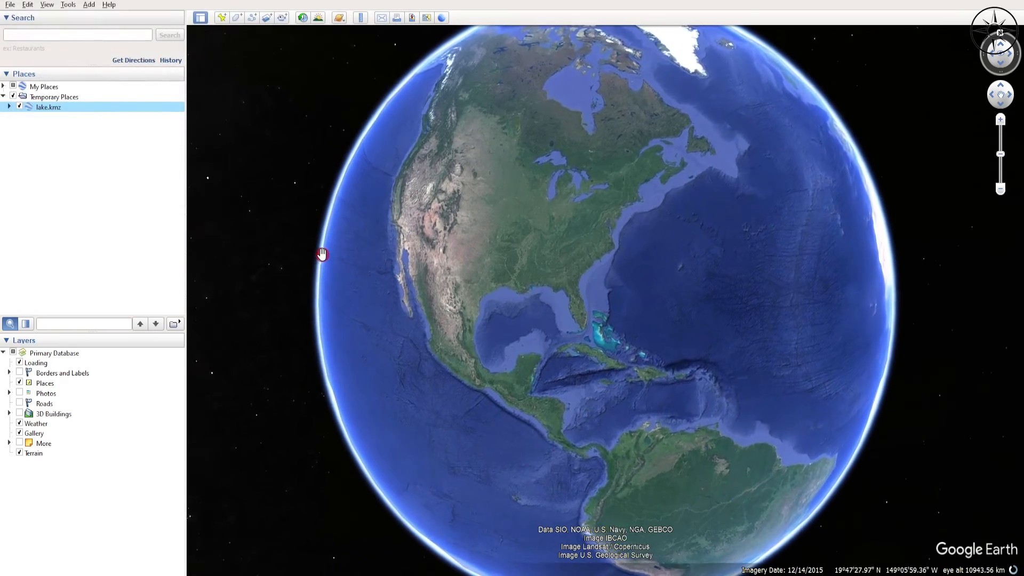
drag(320, 254, 588, 338)
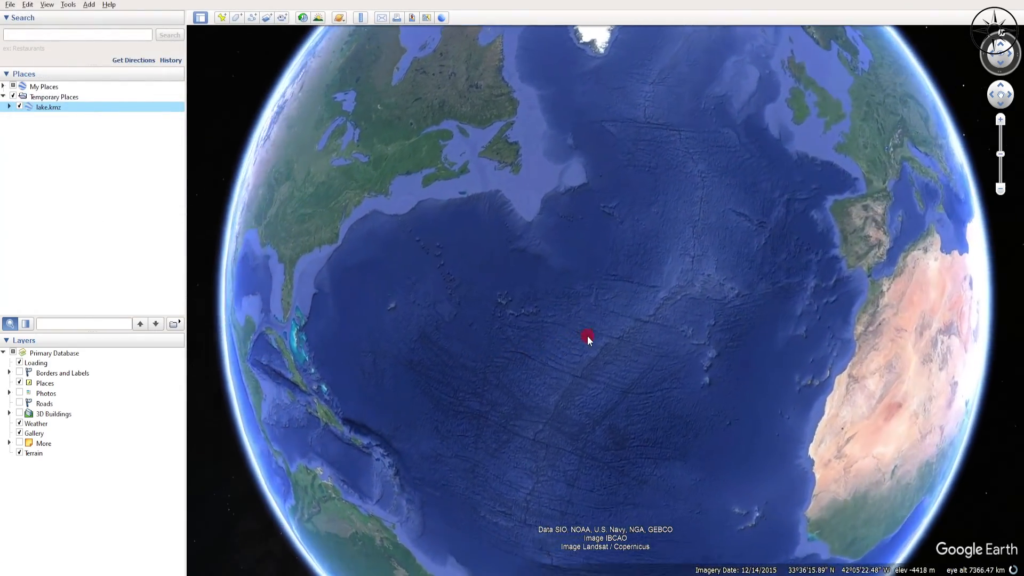